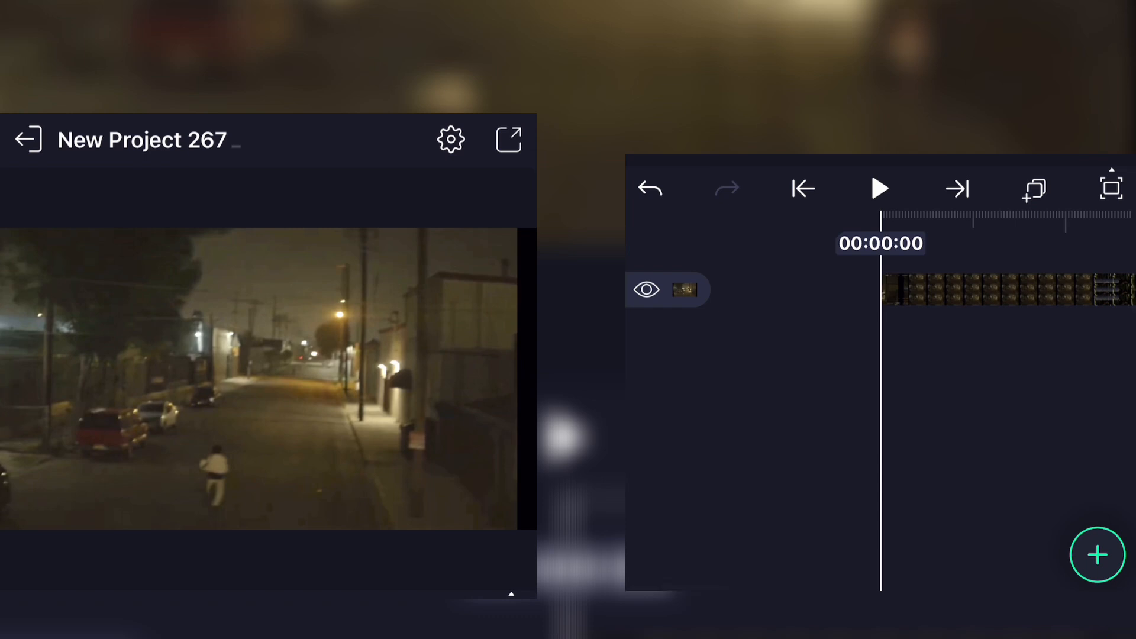
Duplicate the street clip into a Copy layer and hide the original layer
left_click(686, 290)
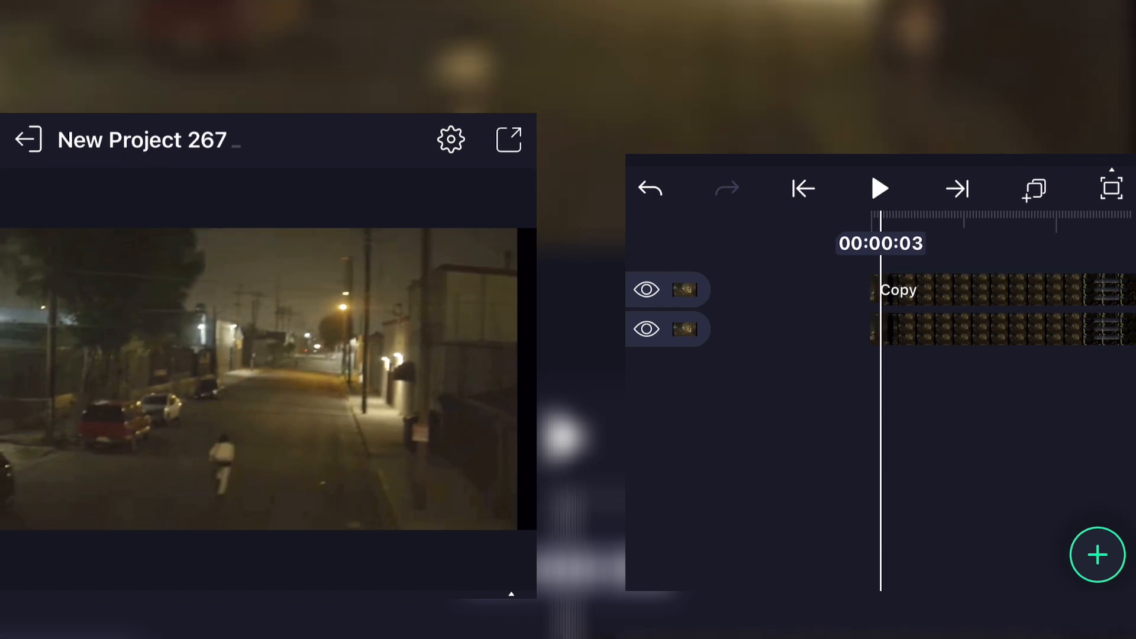
left_click(648, 329)
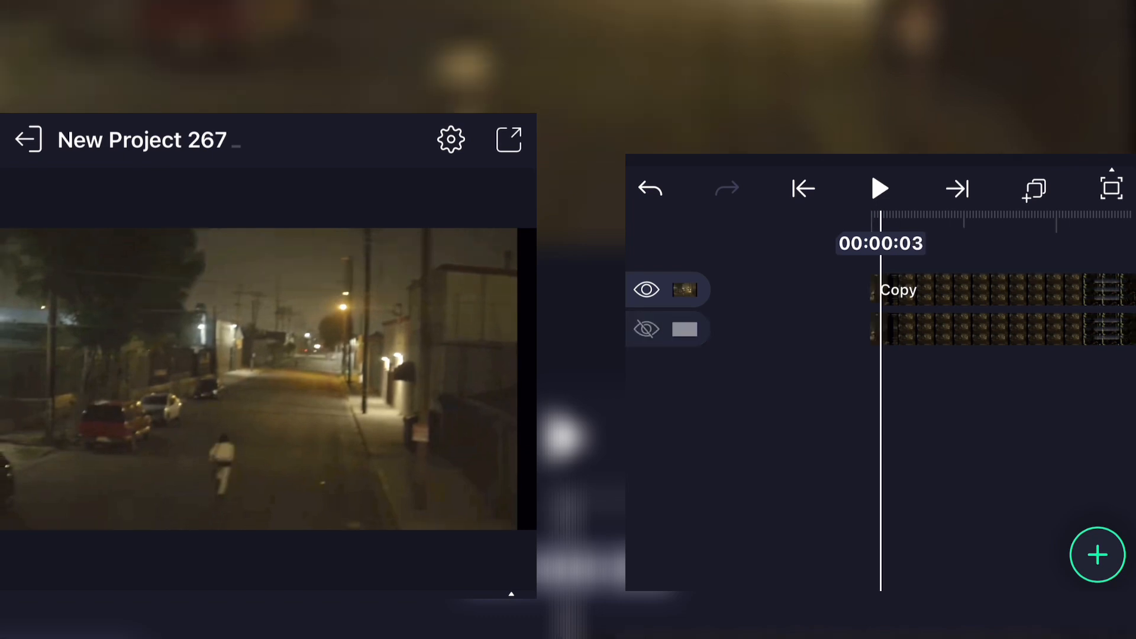
Add a Luma Key effect to the Copy layer and adjust its Low slider
left_click(972, 289)
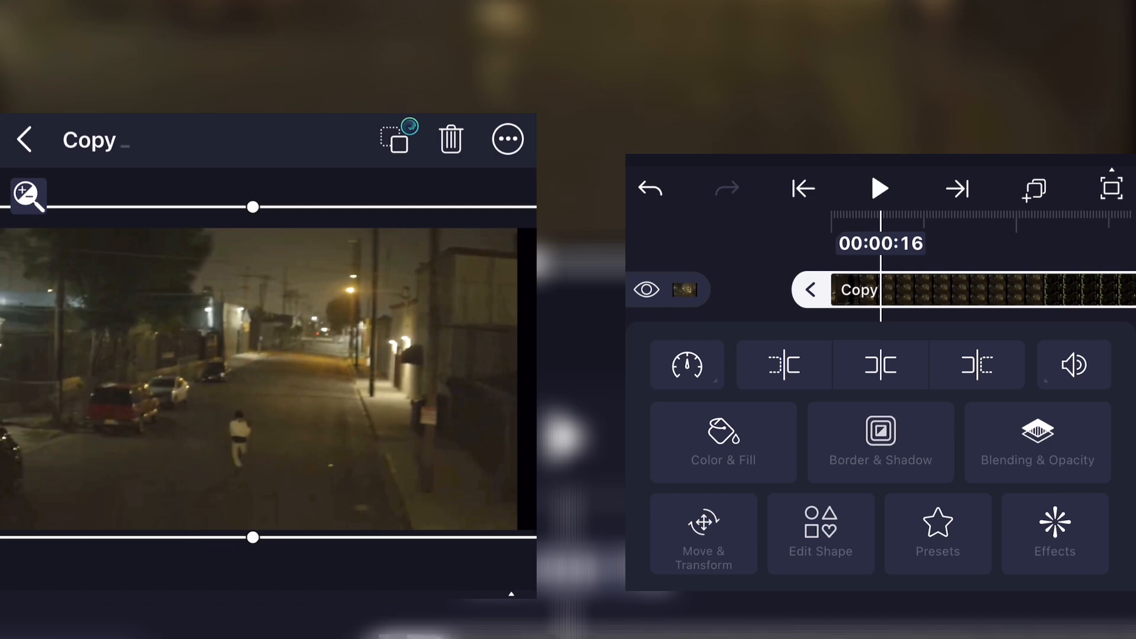
left_click(1055, 529)
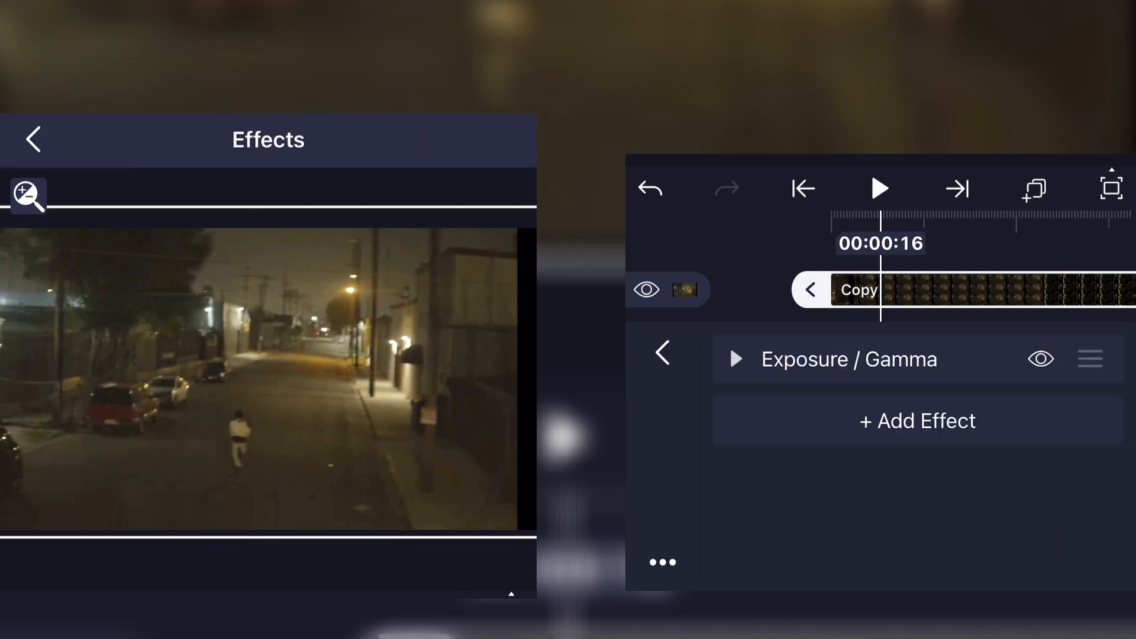
left_click(917, 421)
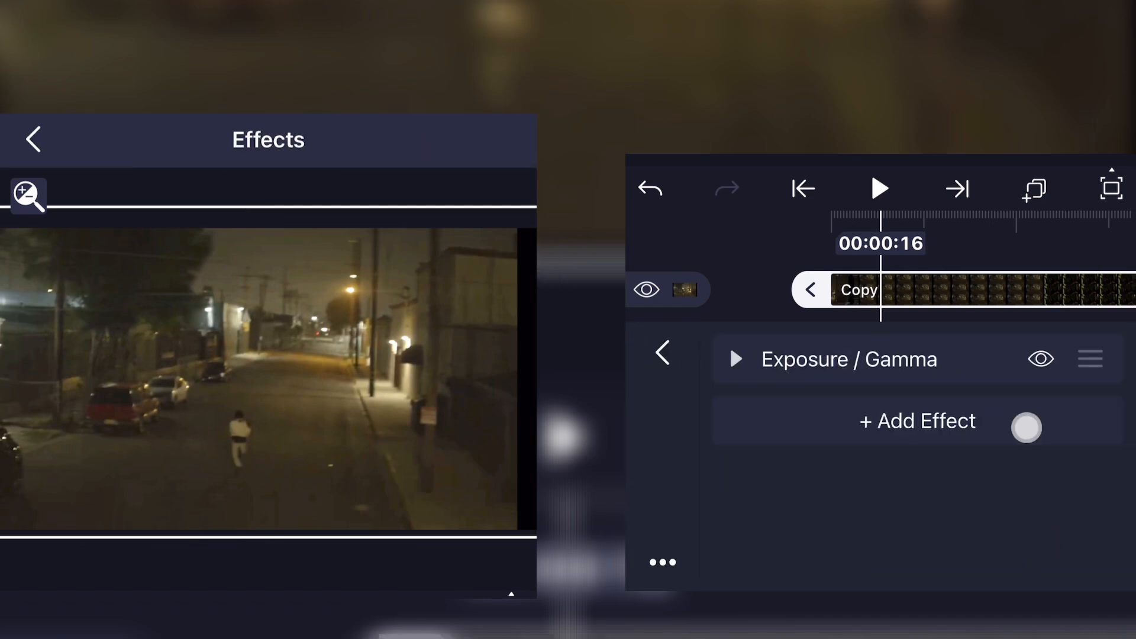
left_click(918, 421)
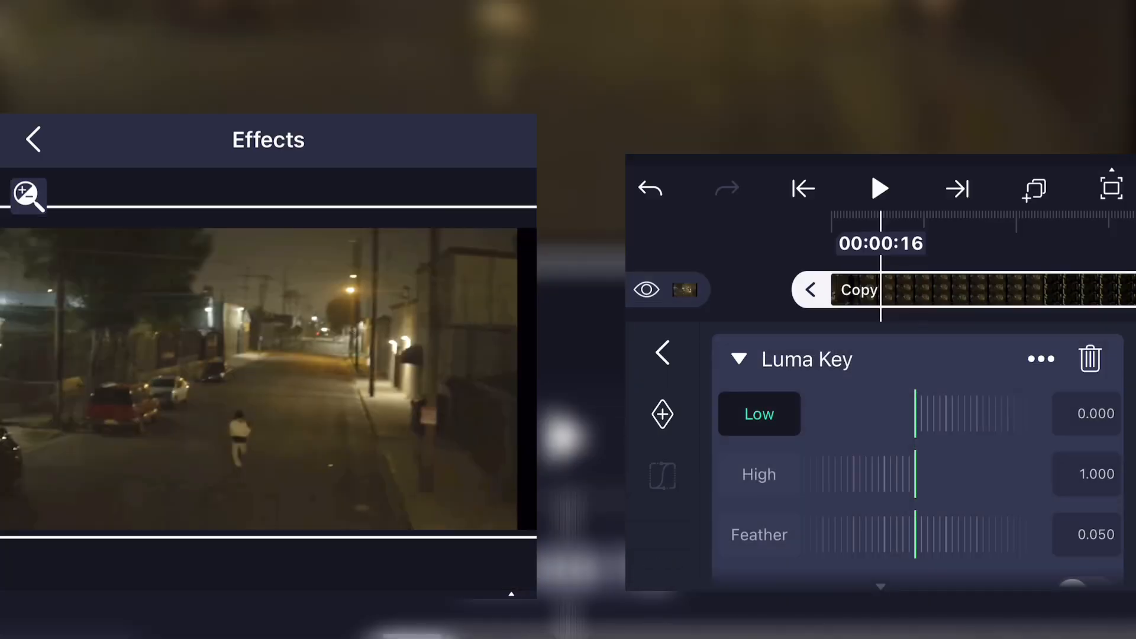
left_click_drag(855, 290, 971, 279)
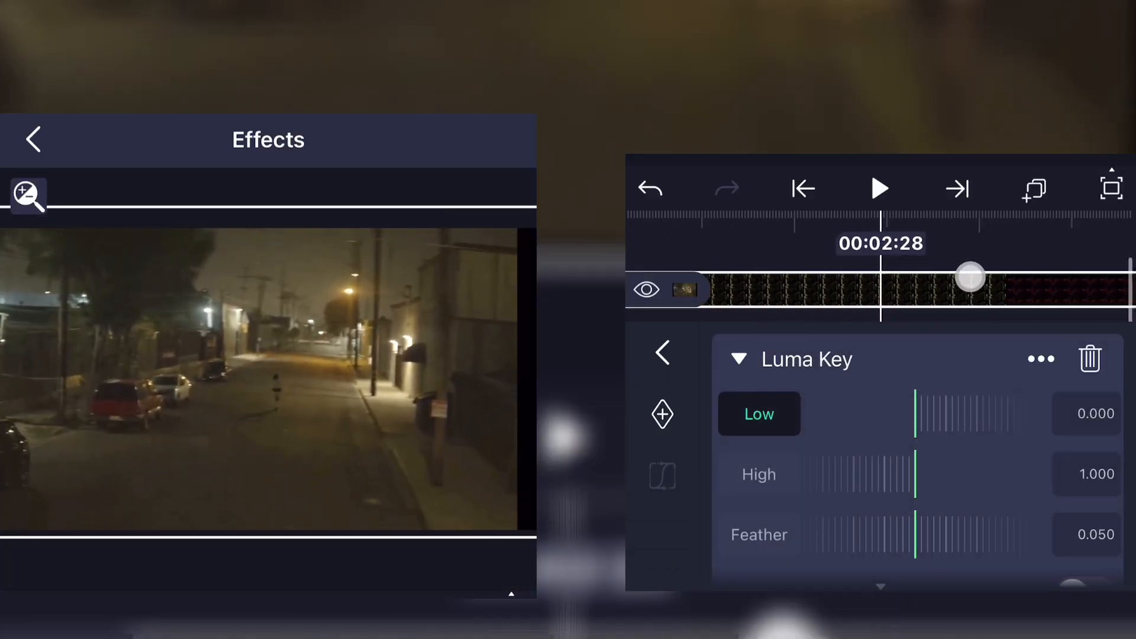
left_click_drag(914, 414, 902, 406)
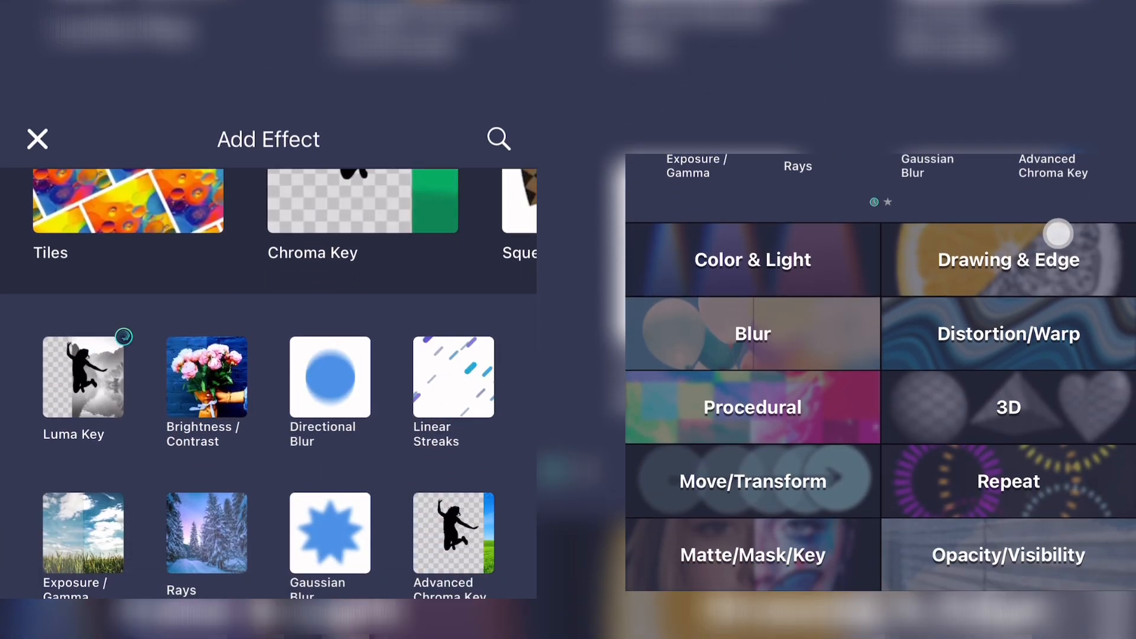
Add Linear Streaks below Luma Key on the Copy layer
left_click(752, 334)
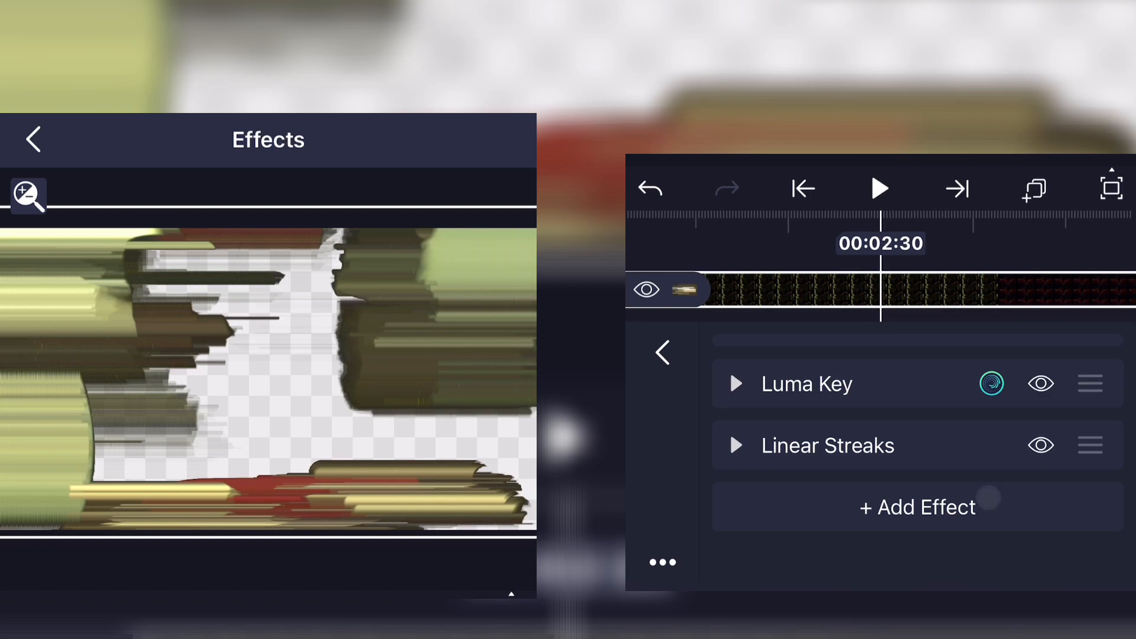
left_click(918, 507)
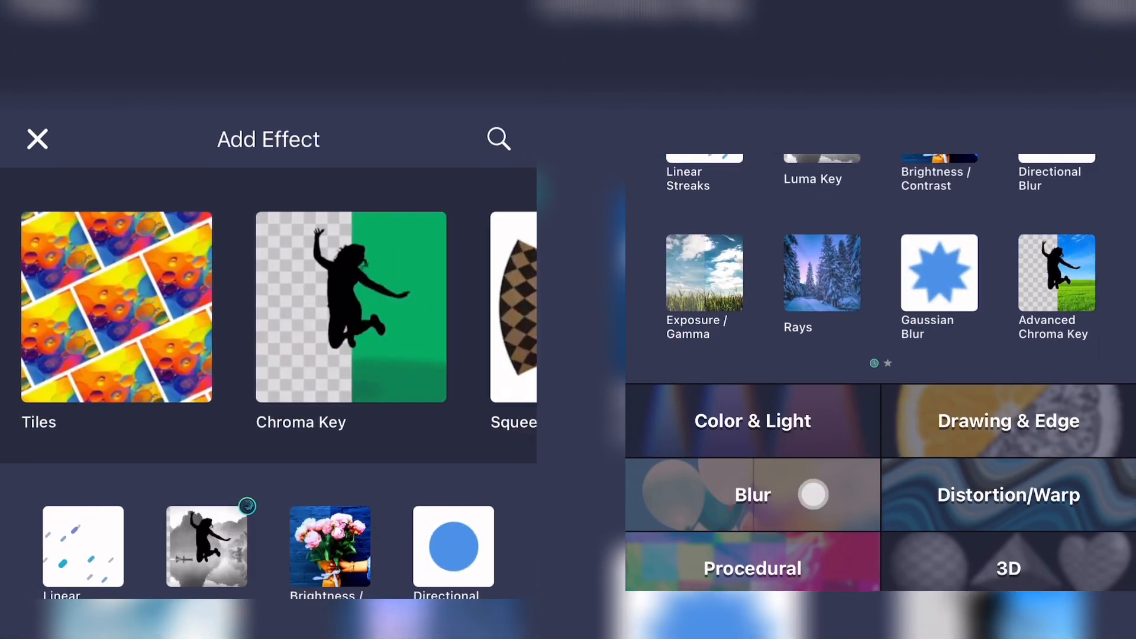
Add Directional Blur with standard settings to the Copy layer and adjust its strength
left_click(752, 495)
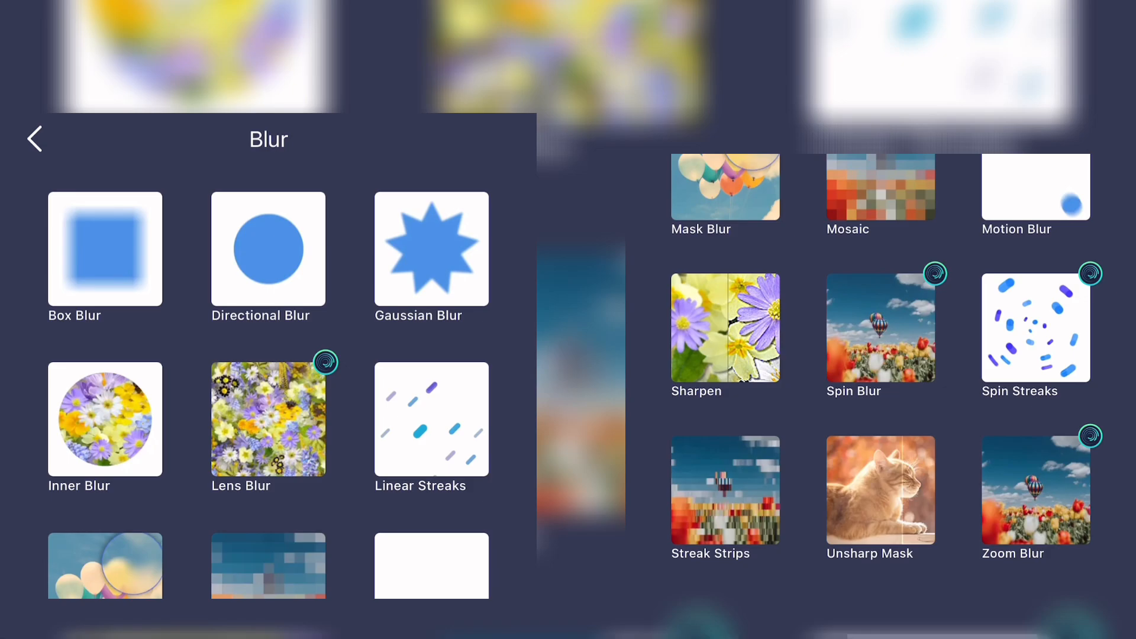
left_click(268, 249)
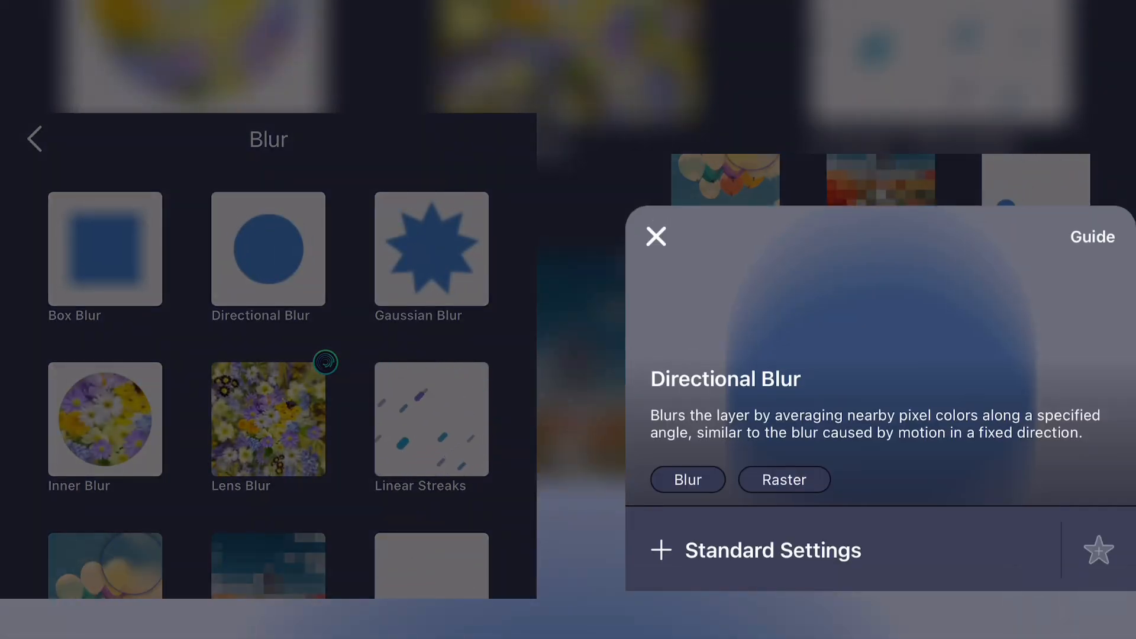
left_click(688, 479)
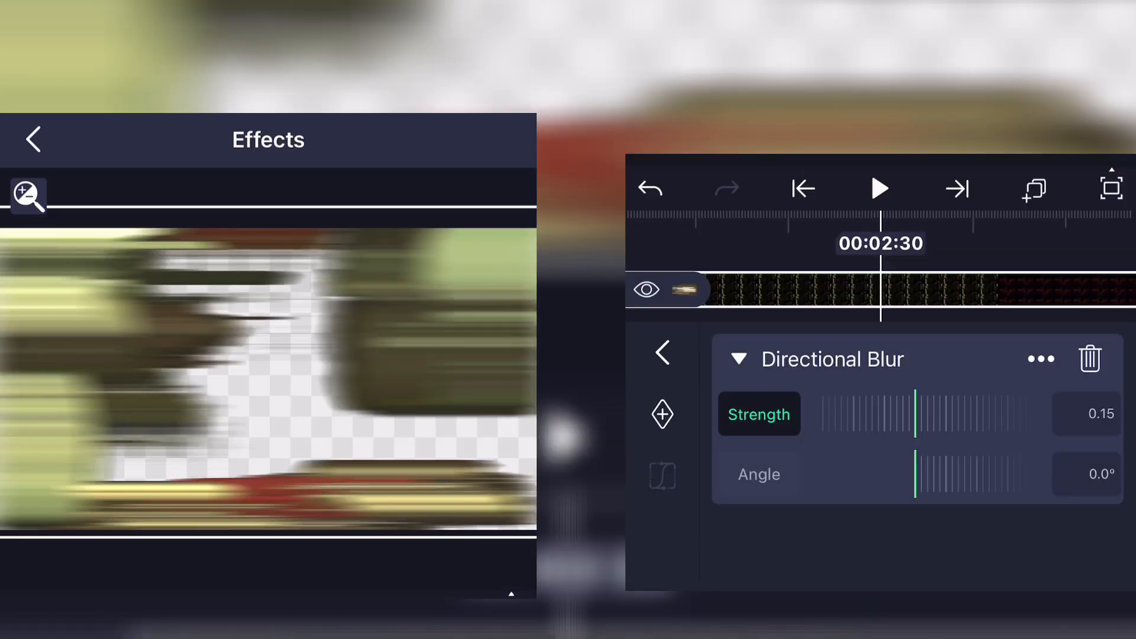
left_click_drag(915, 414, 858, 426)
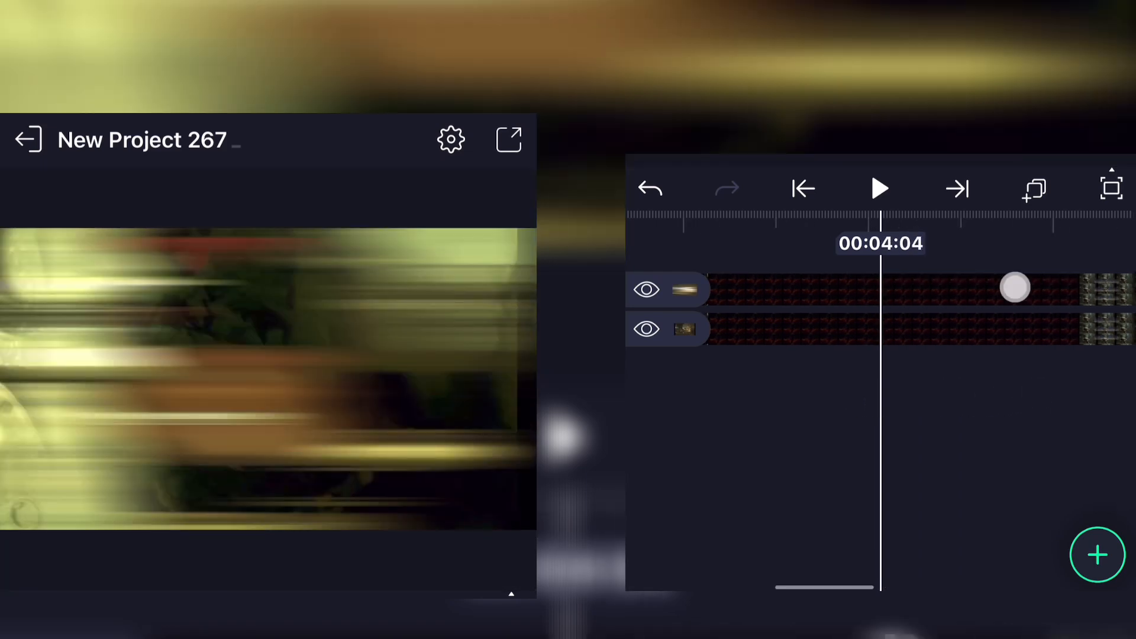
Set the Copy layer's blend mode to Linear Dodge at 79.1% opacity
left_click(1015, 302)
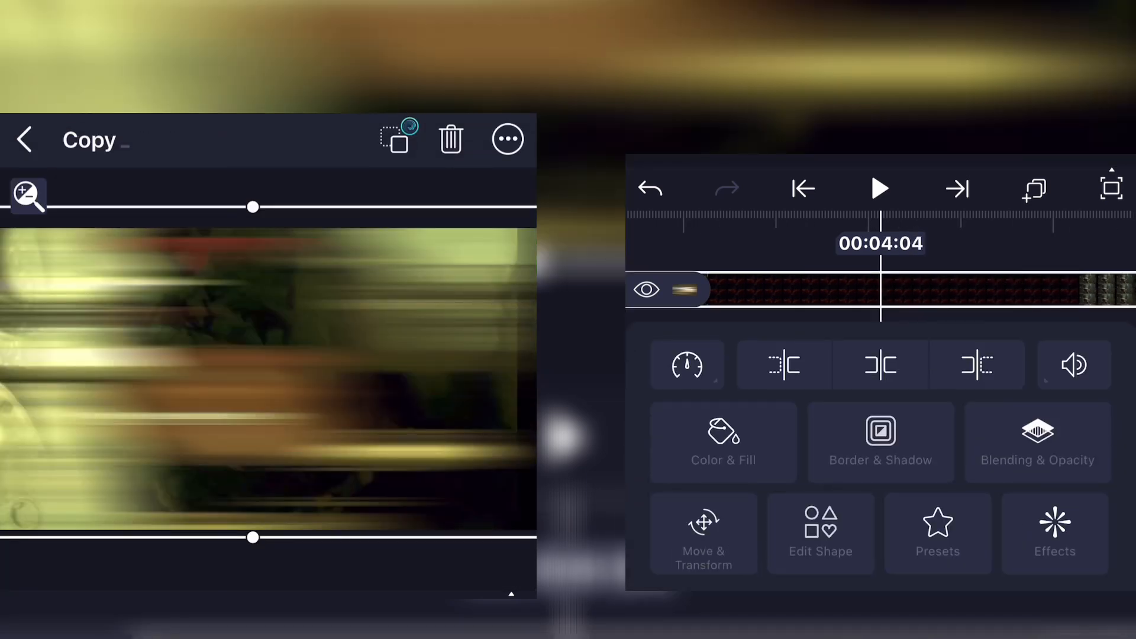
left_click(1038, 442)
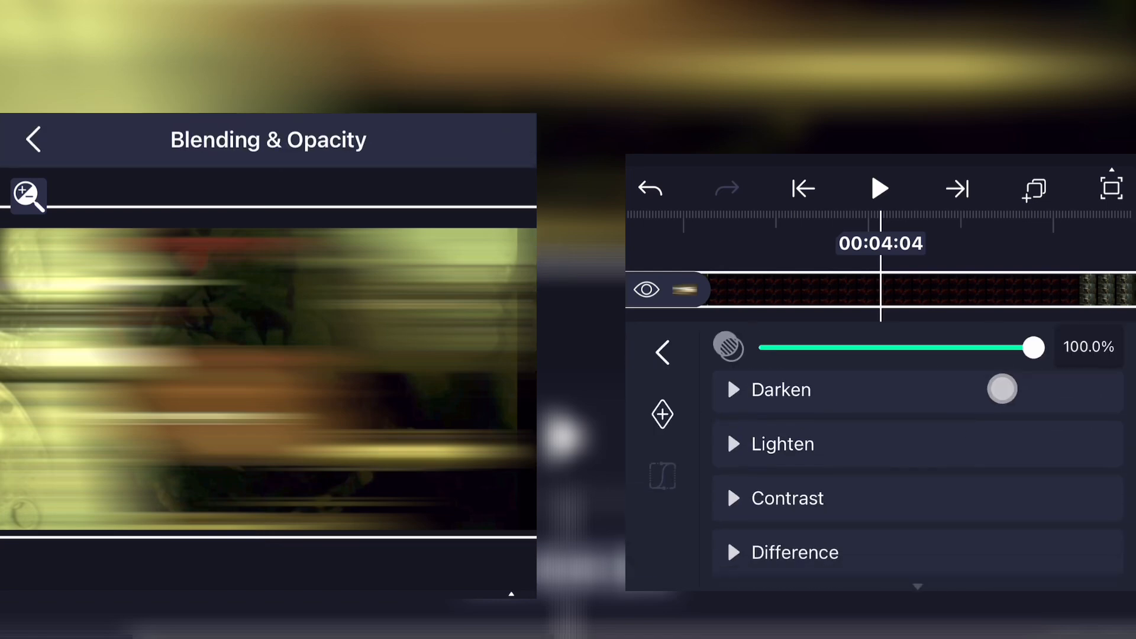
left_click(782, 444)
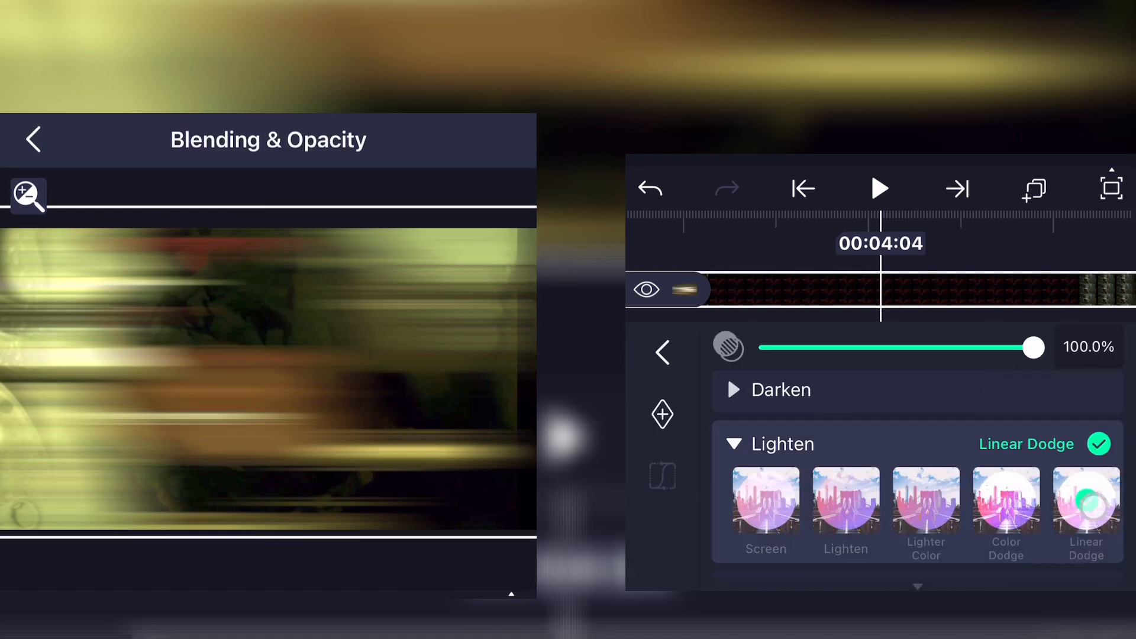
left_click(1088, 502)
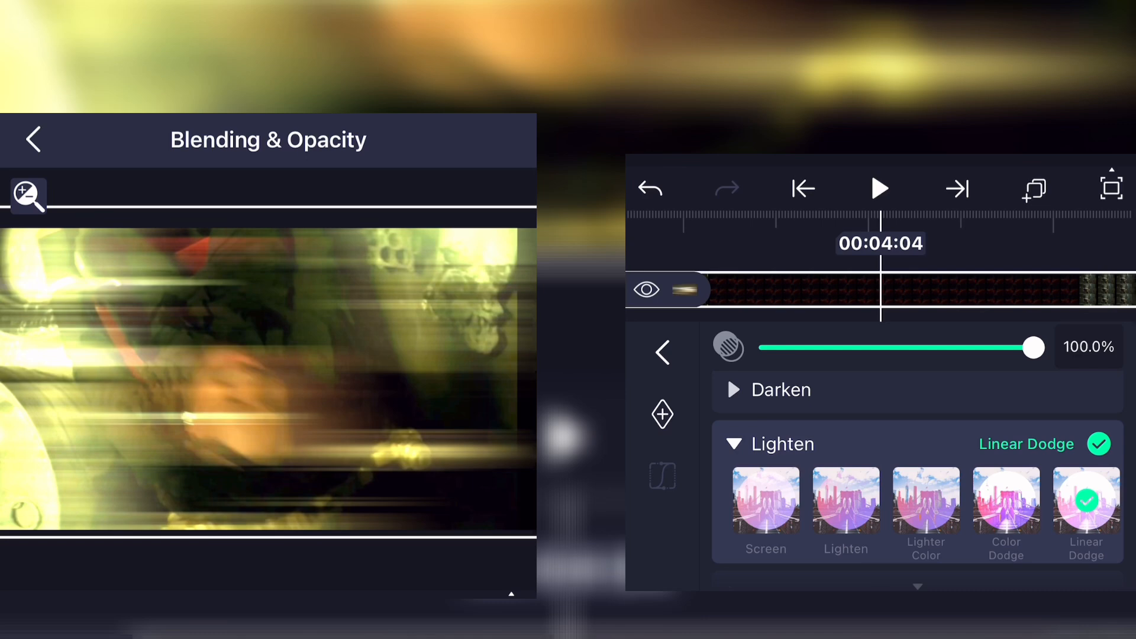
left_click_drag(1030, 347, 974, 348)
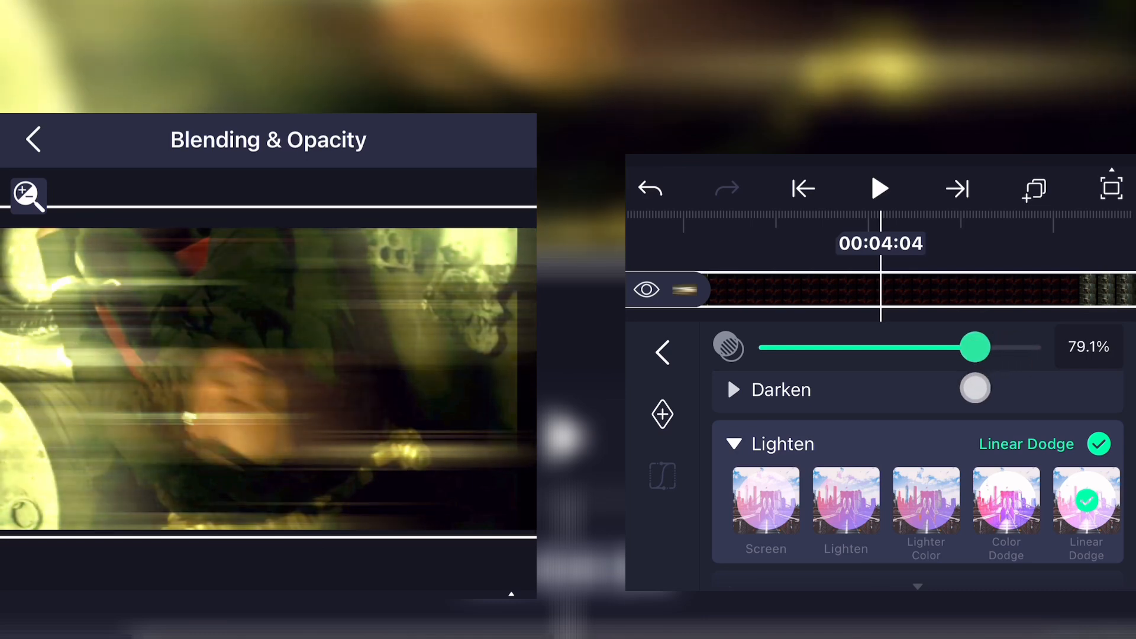
left_click(32, 140)
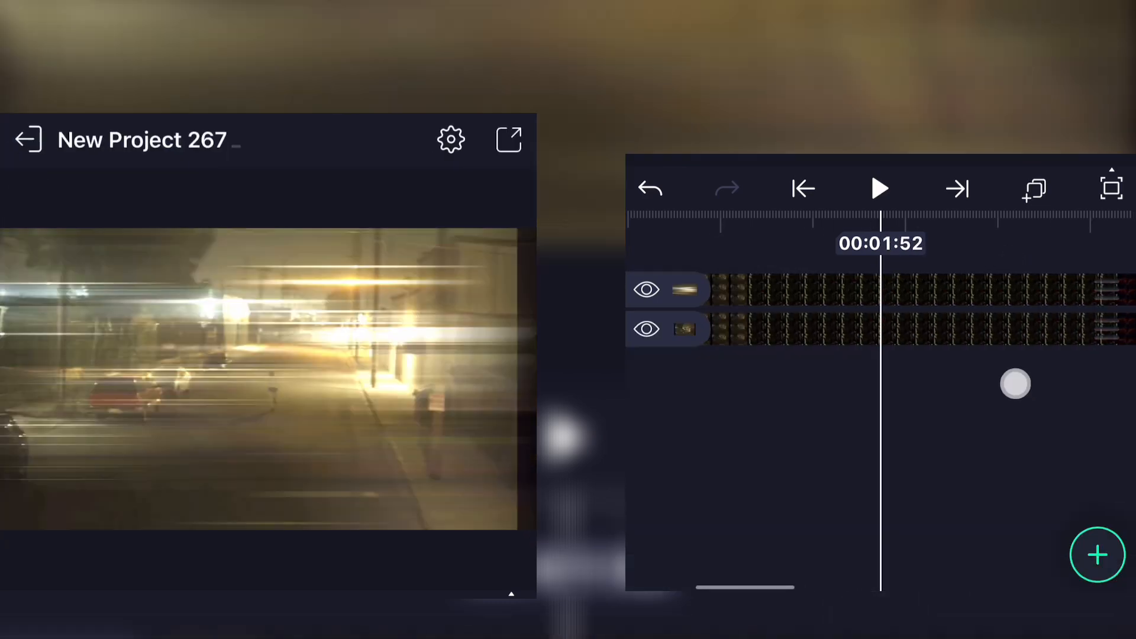
Add Brightness / Contrast to the Copy layer and raise contrast to +84%
left_click_drag(1014, 385, 962, 380)
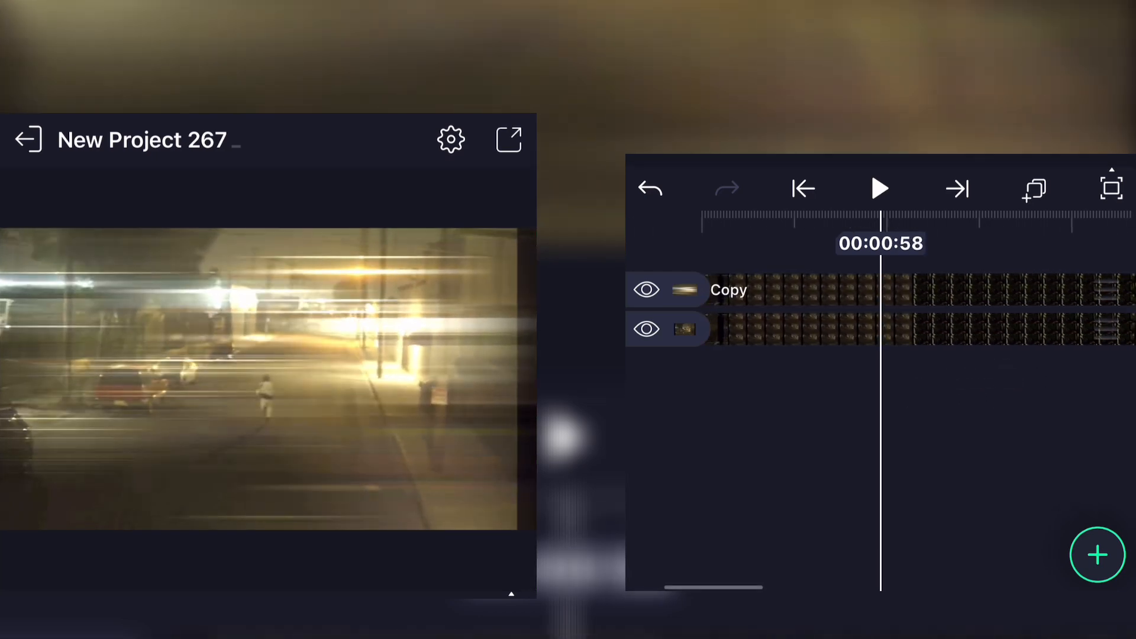
left_click(729, 290)
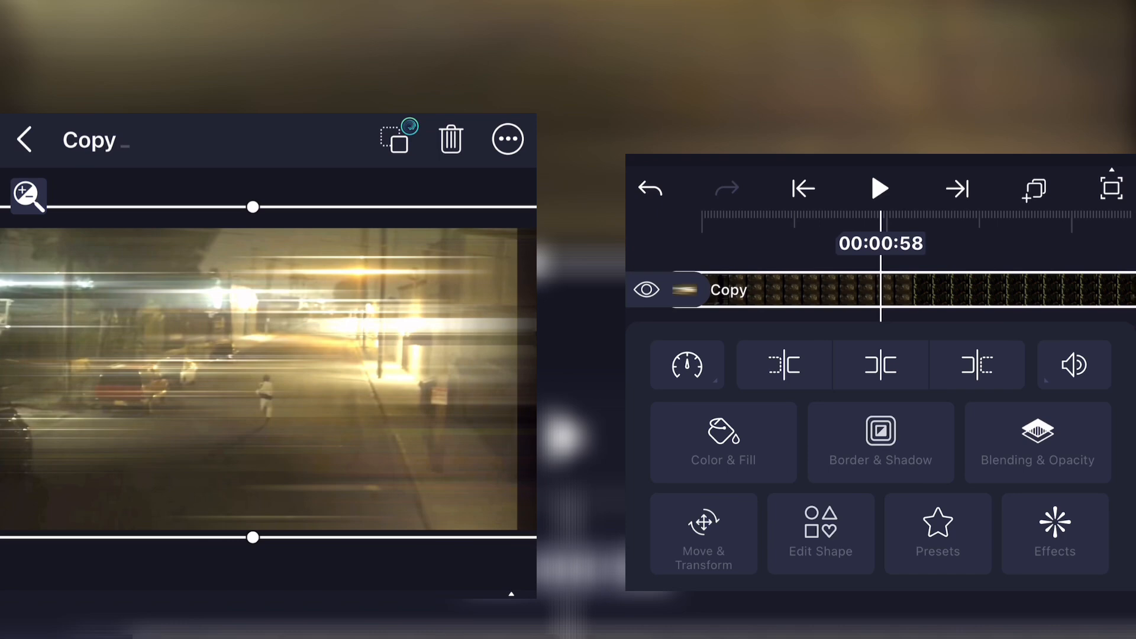
left_click(1055, 535)
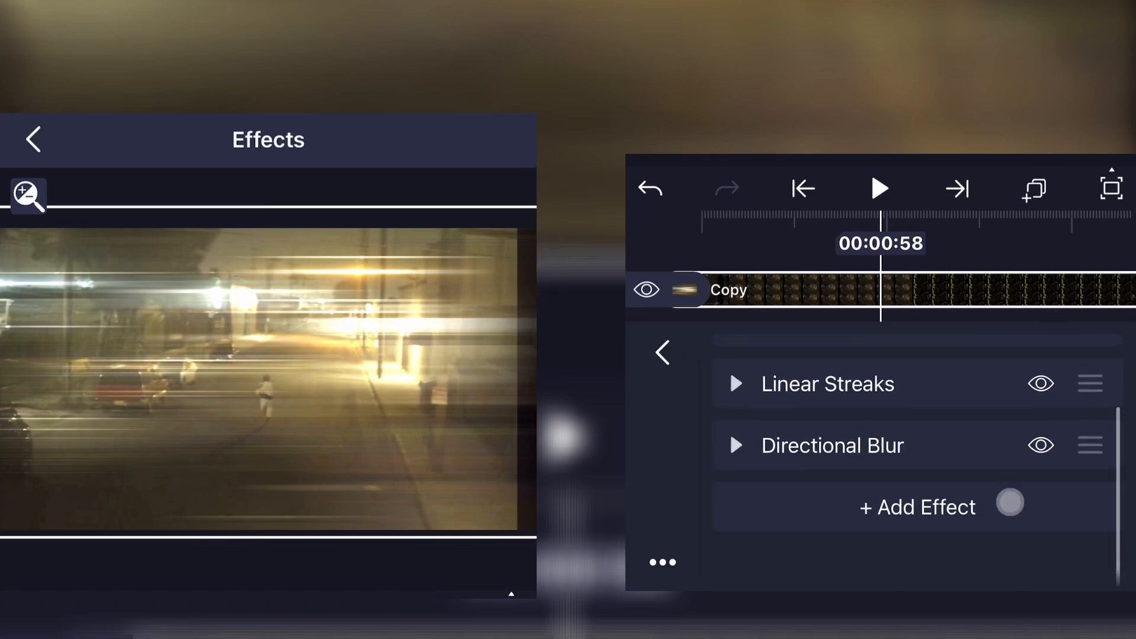
left_click(918, 508)
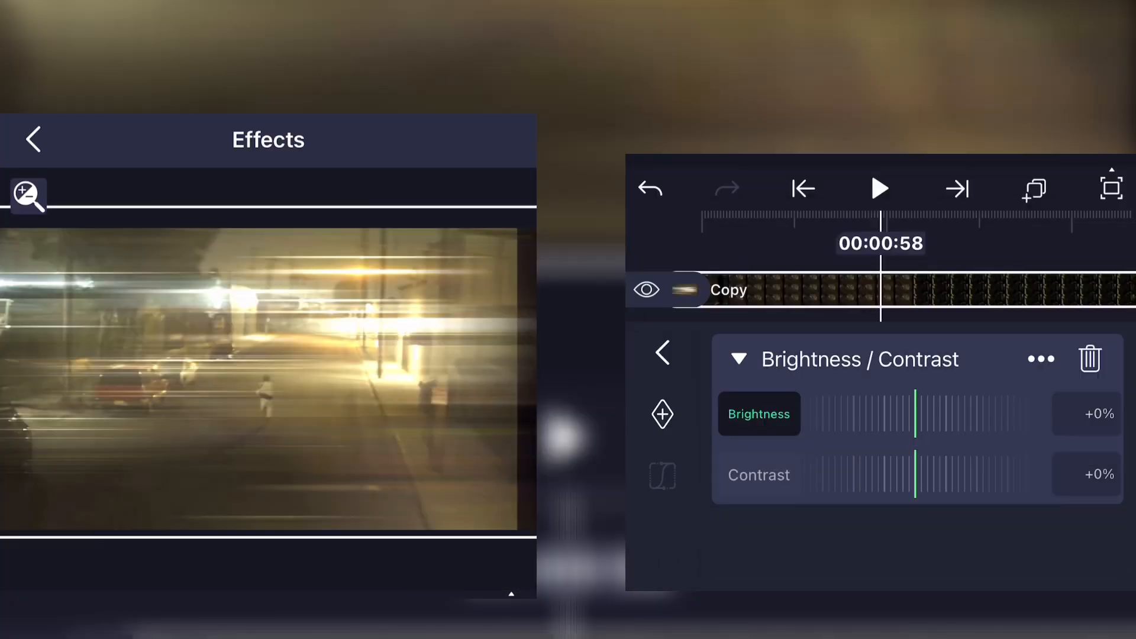
left_click_drag(915, 475, 952, 471)
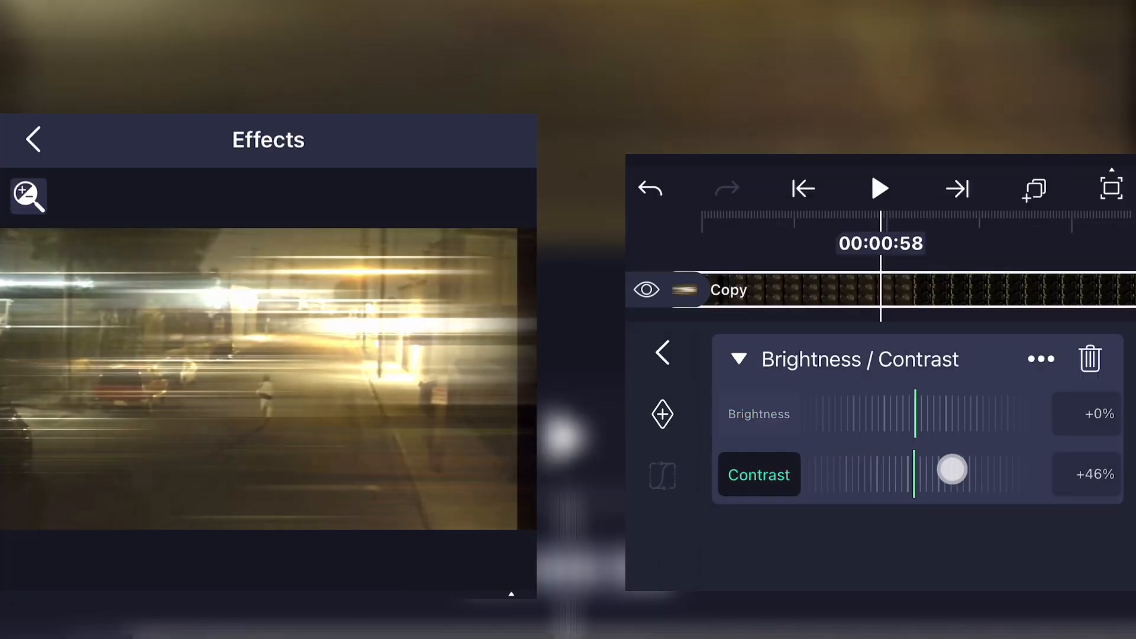
left_click_drag(951, 472, 885, 471)
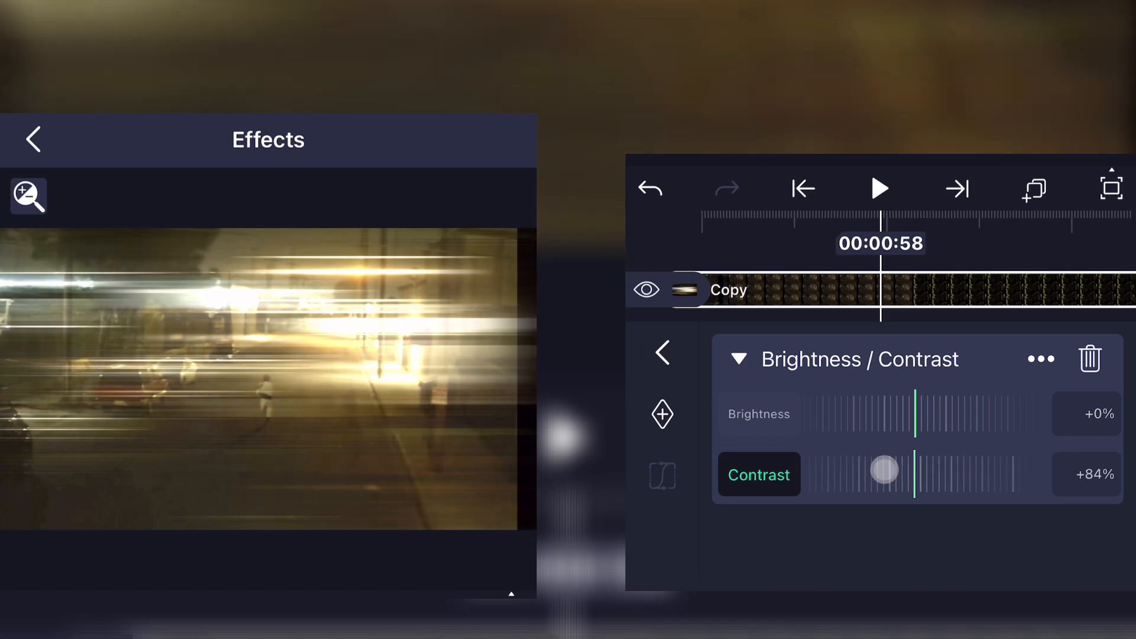
left_click(32, 139)
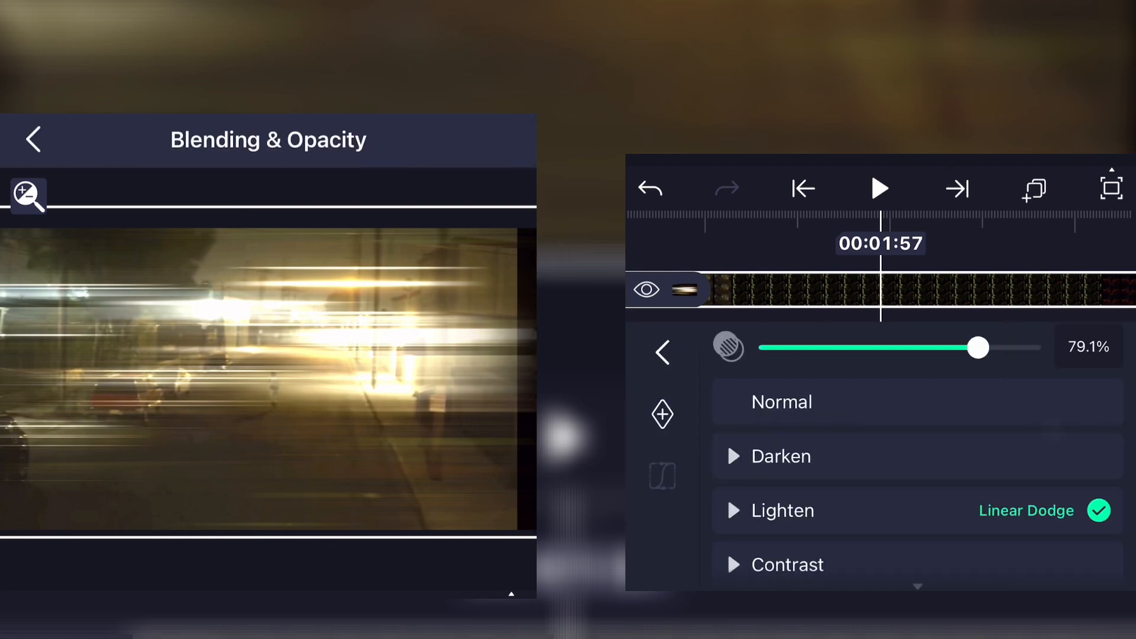
left_click_drag(977, 348, 938, 348)
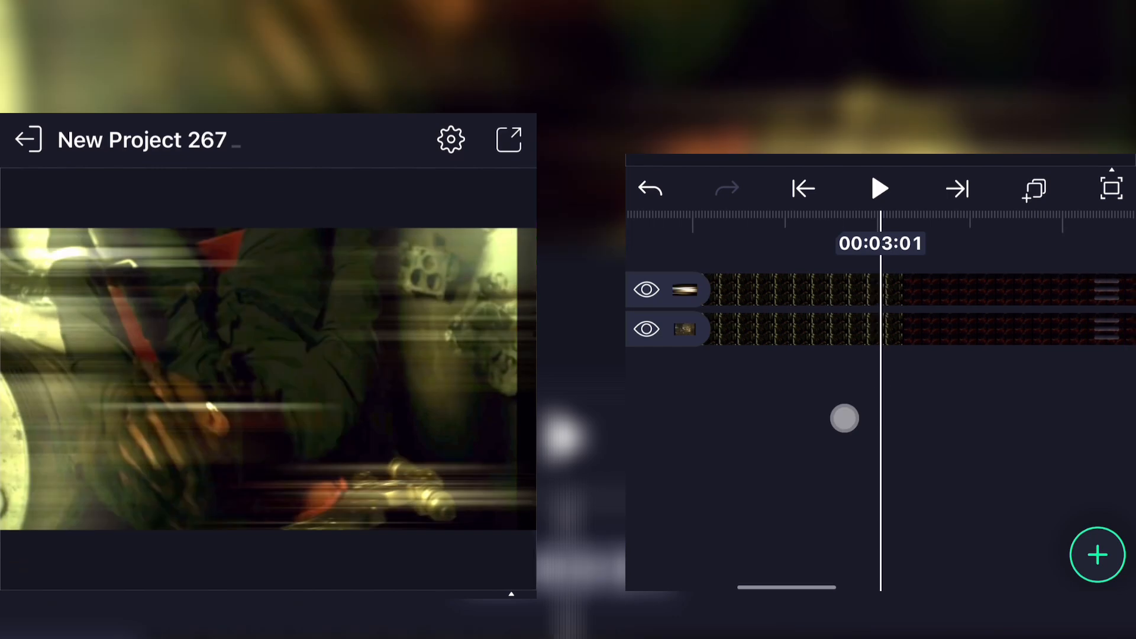
left_click_drag(844, 418, 993, 429)
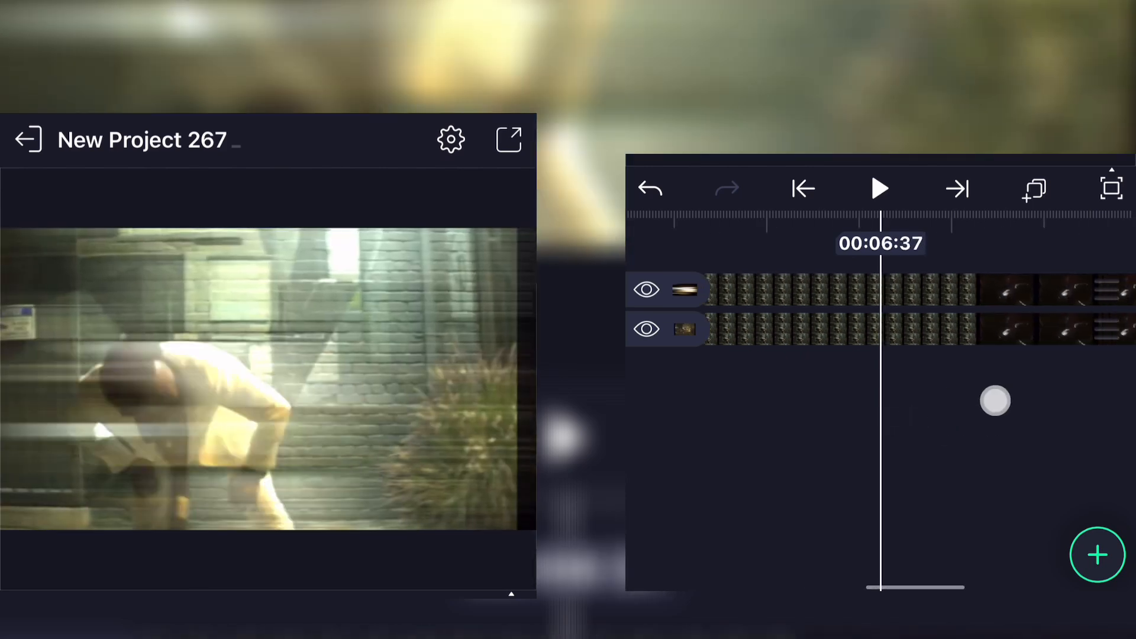
left_click_drag(996, 400, 904, 406)
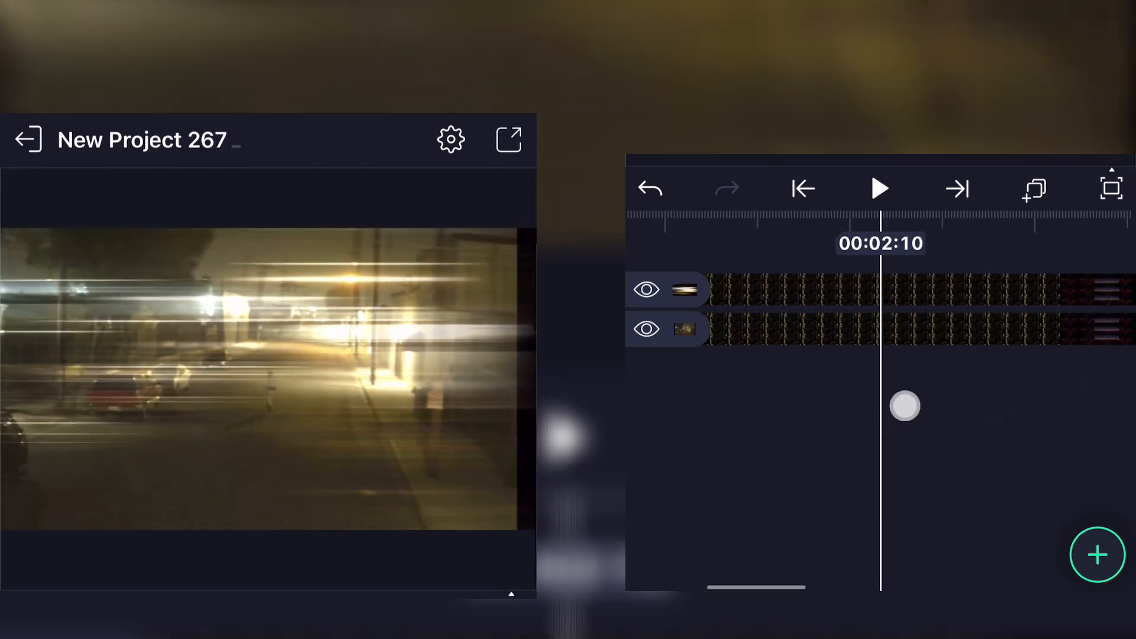